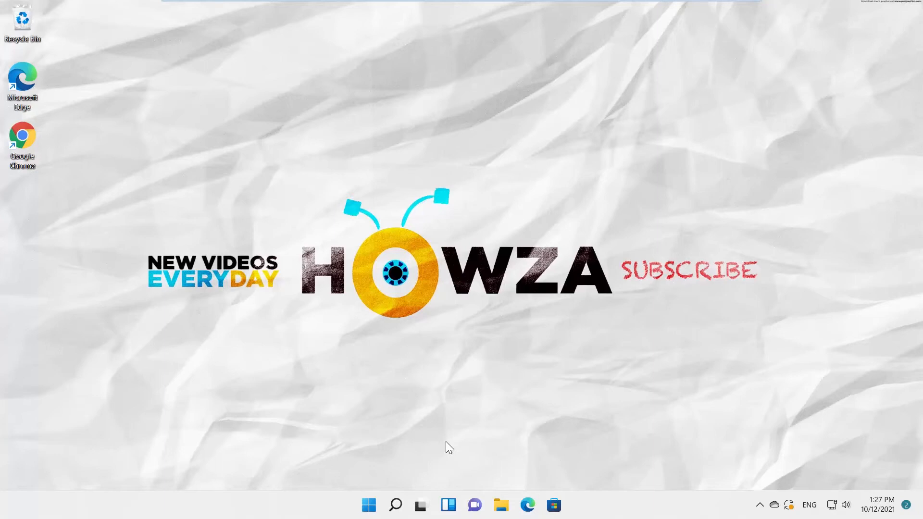
Open the Start menu from the taskbar to show its pinned apps and search box.
left_click(370, 505)
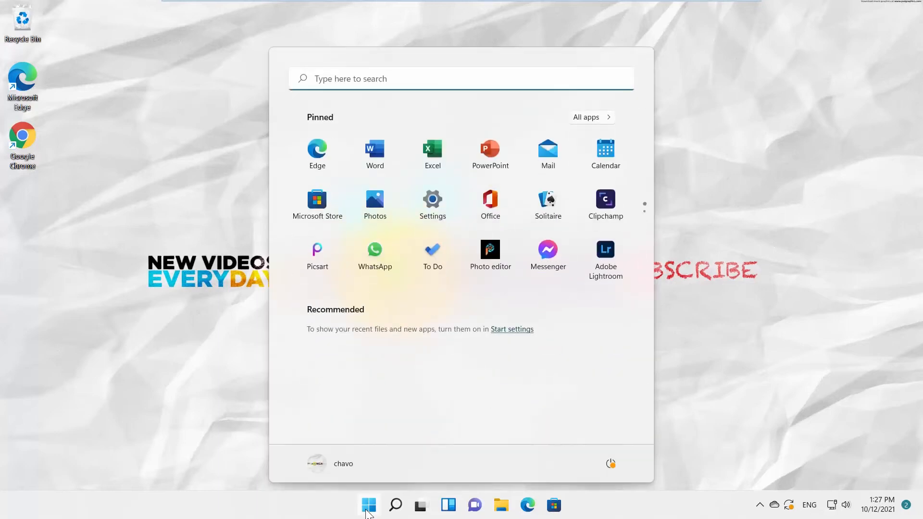
mouse_move(432, 199)
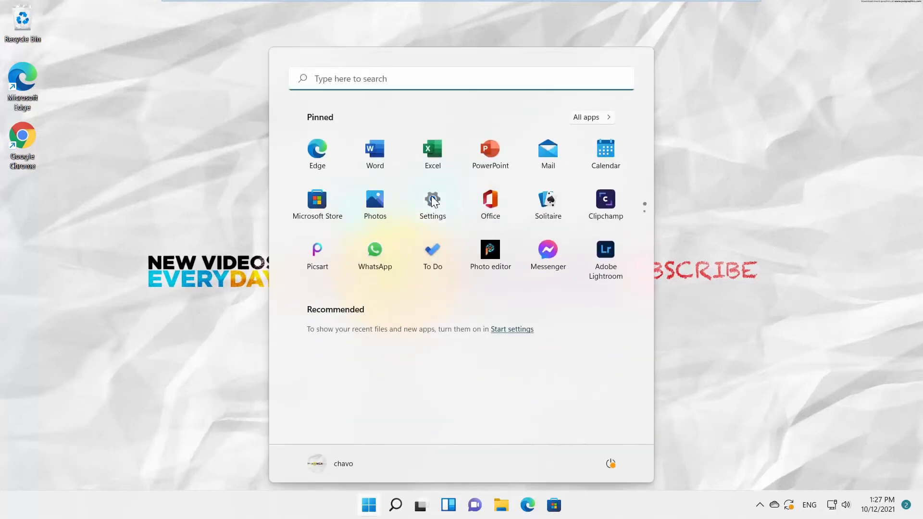
Launch Settings from the Start menu and go to Network & internet.
left_click(432, 200)
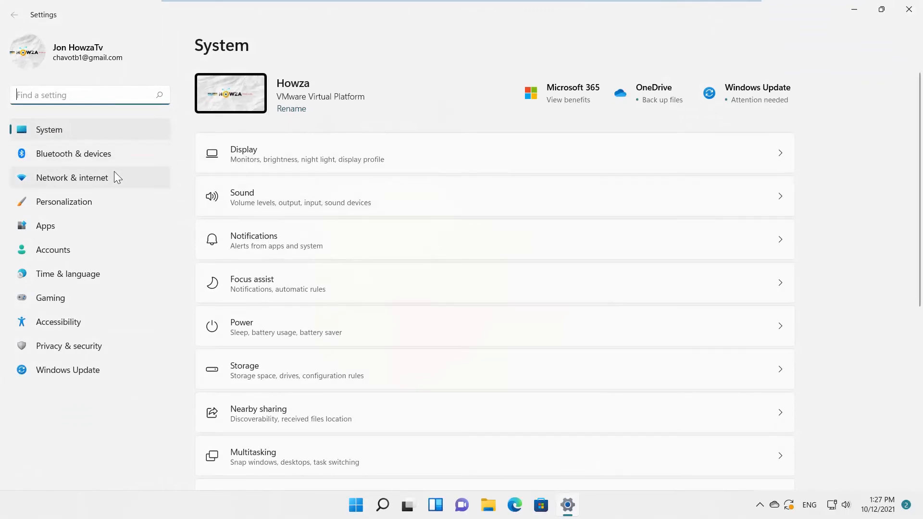
left_click(71, 178)
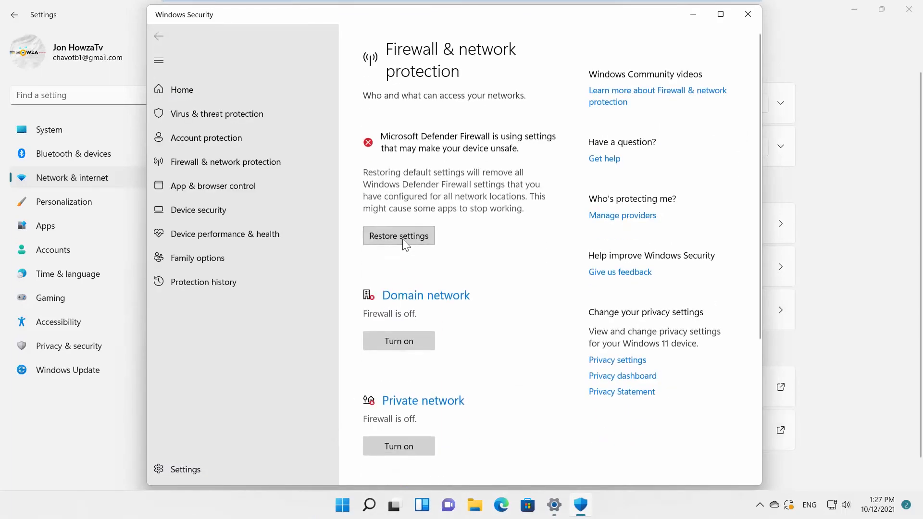
Restore the firewall's default settings in Windows Security, approving UAC, and turn on the domain firewall.
left_click(398, 235)
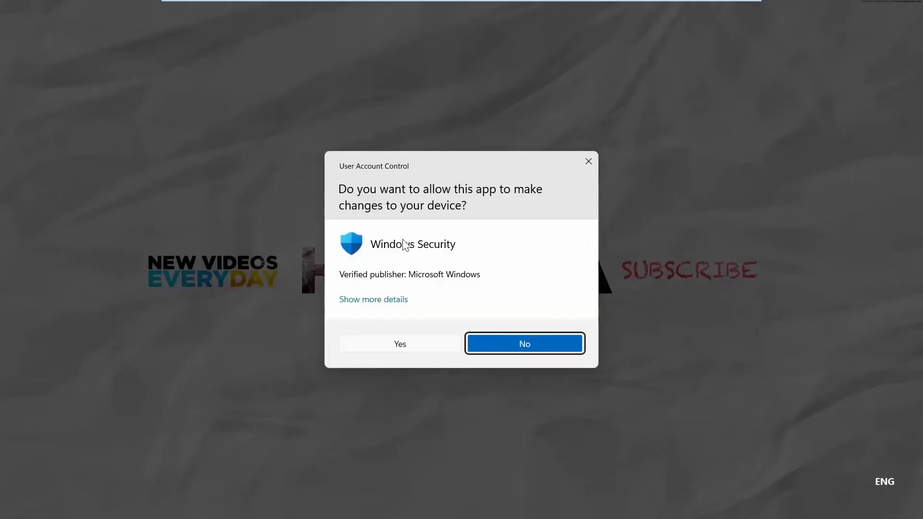
left_click(399, 343)
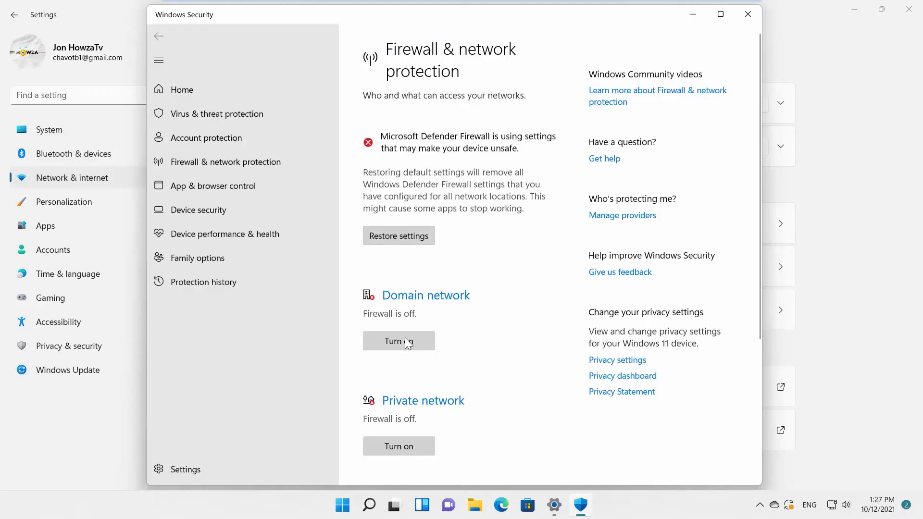
left_click(398, 341)
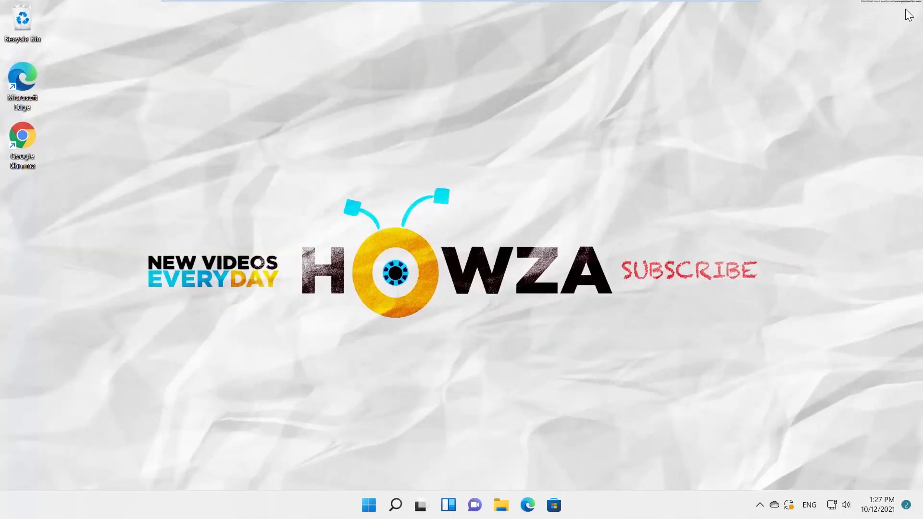
Restore Windows Defender Firewall defaults through Control Panel, then close its window.
left_click(395, 505)
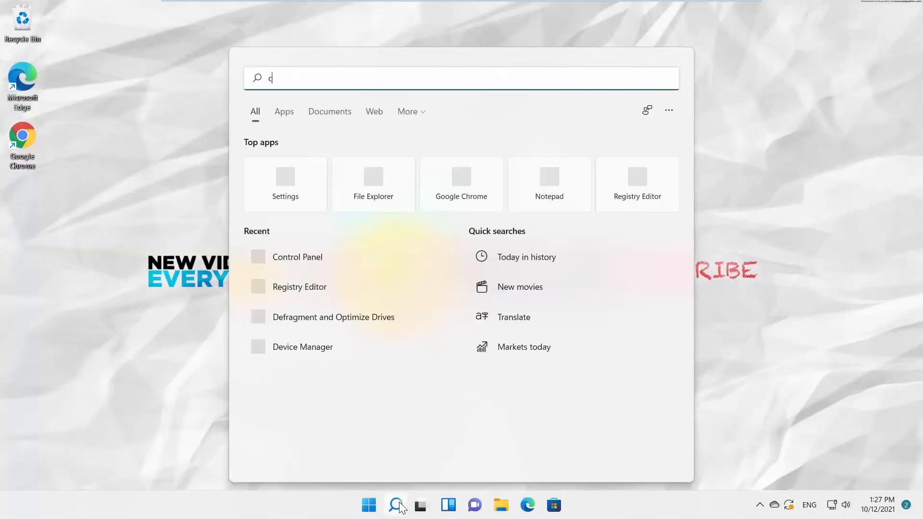
type("ontrol")
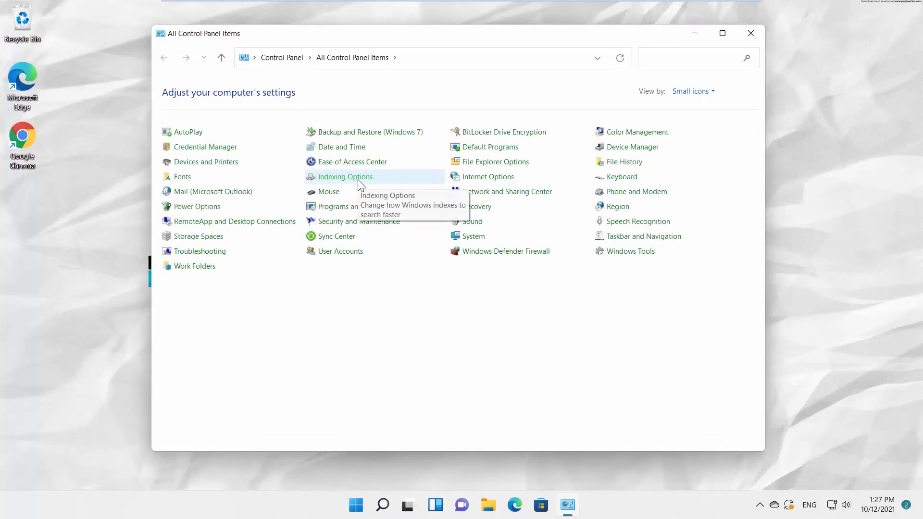
mouse_move(480, 257)
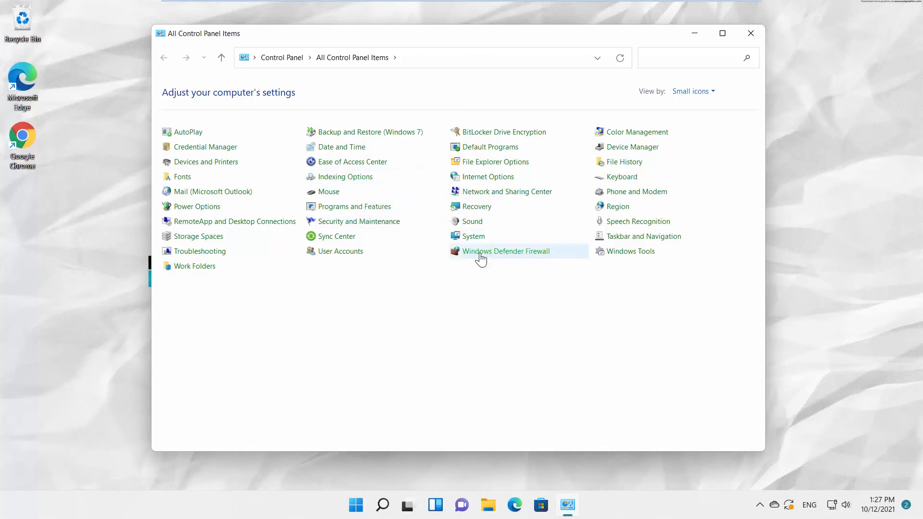
left_click(506, 251)
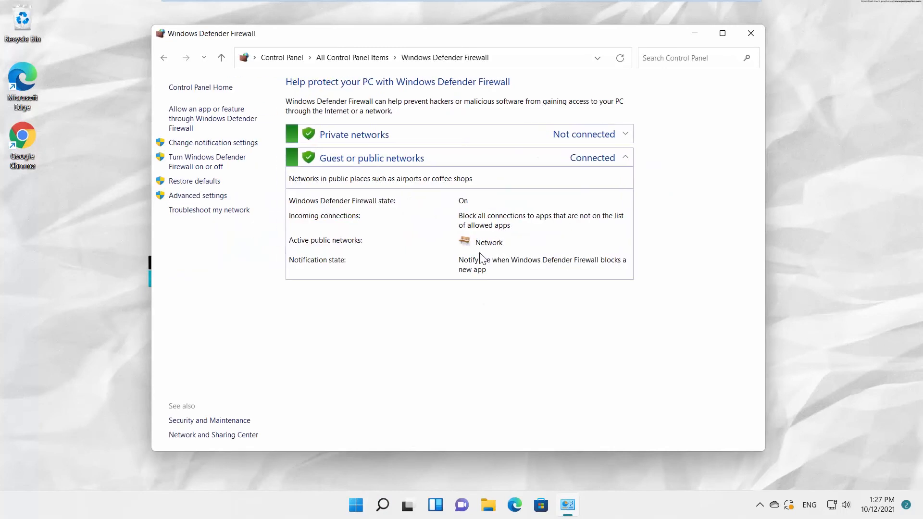
left_click(194, 180)
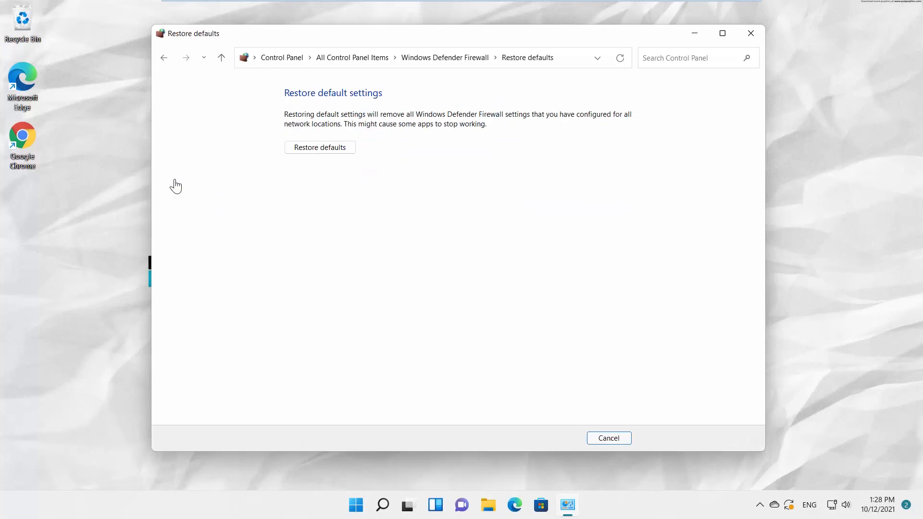
left_click(320, 147)
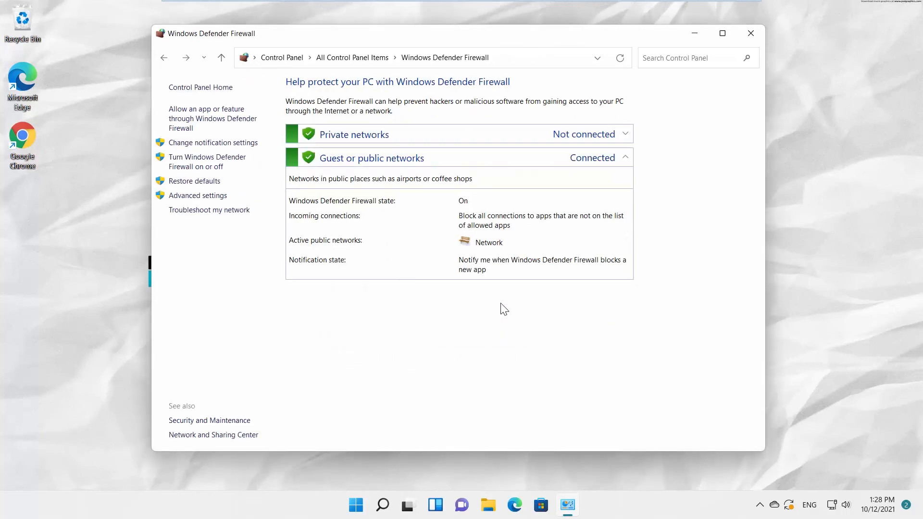
left_click(749, 33)
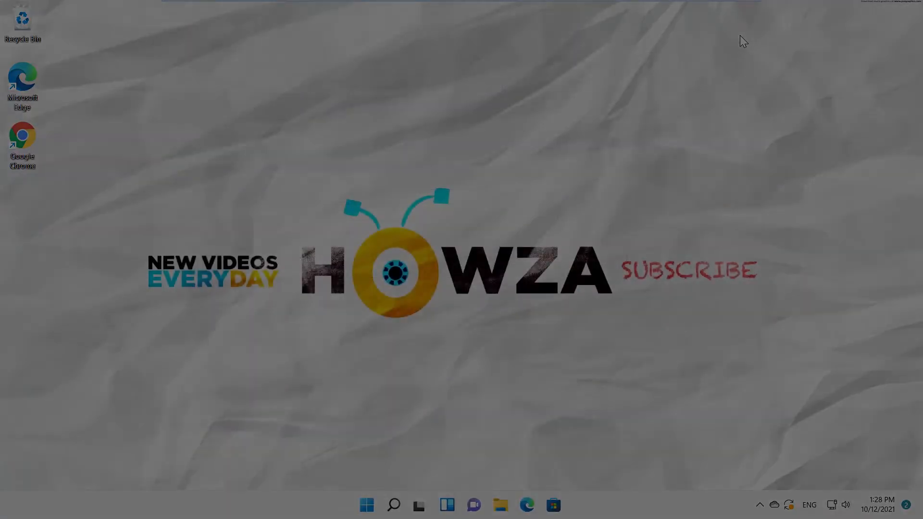